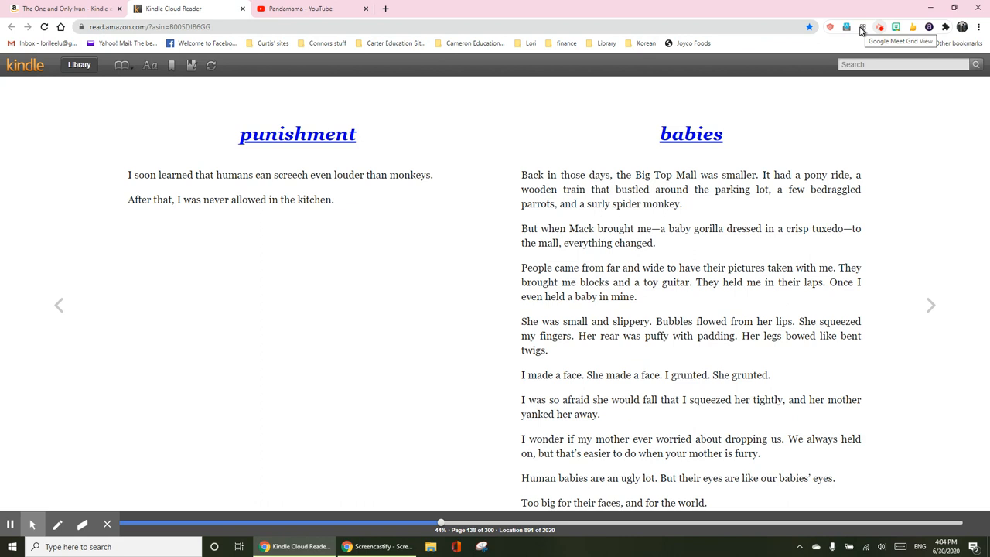
pyautogui.moveTo(860, 27)
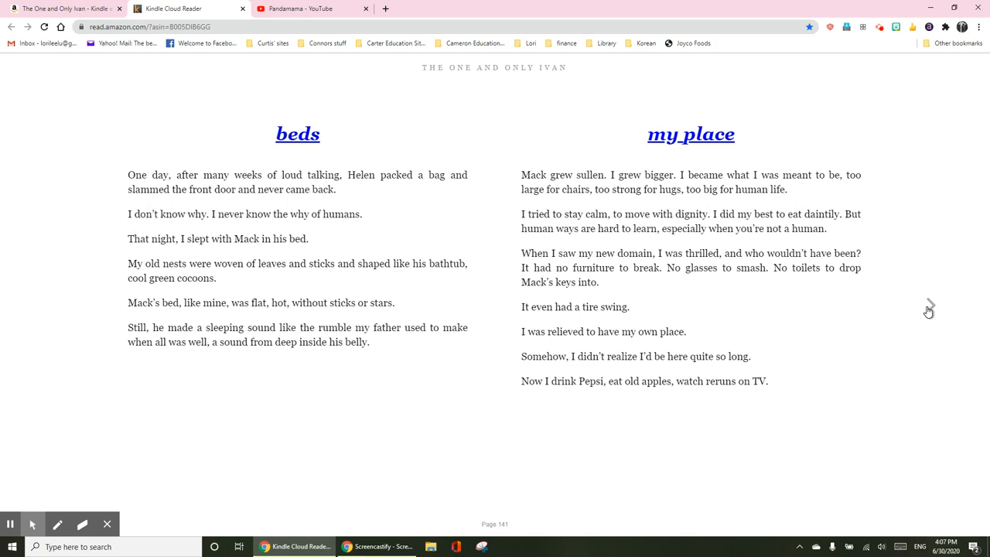
# Step: Advance to page 142 showing the tire-swing illustration that closes 'my place'
pyautogui.click(928, 303)
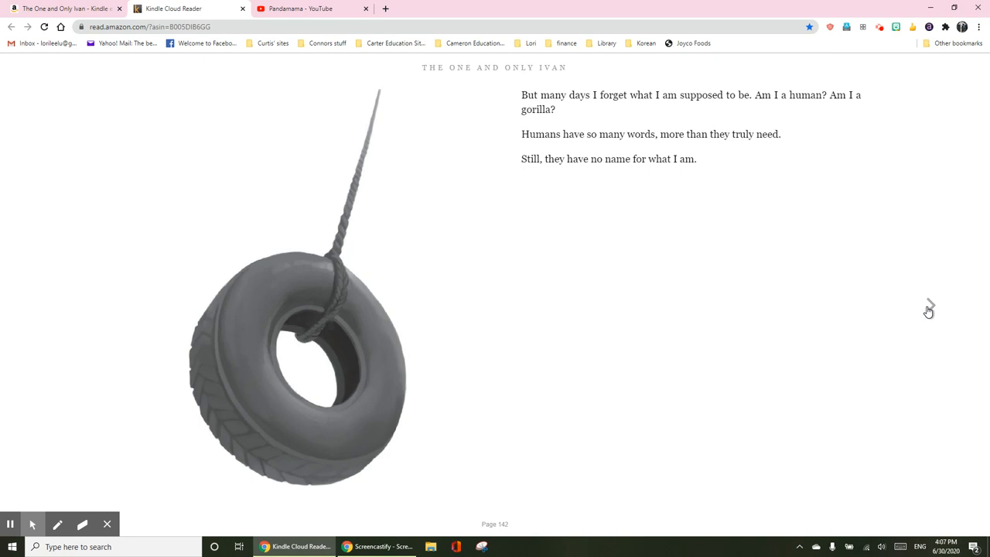
# Step: Advance to page 147 where 'a visit' ends and 'a new beginning' starts
pyautogui.click(928, 303)
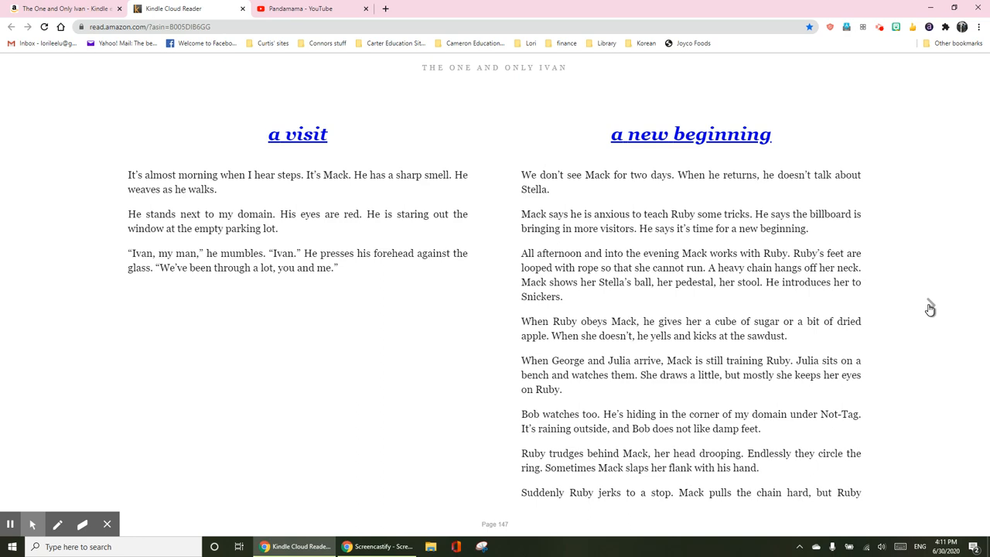
# Step: Read through 'a new beginning' and advance to page 150 where 'poor mack' begins
pyautogui.scroll(-3)
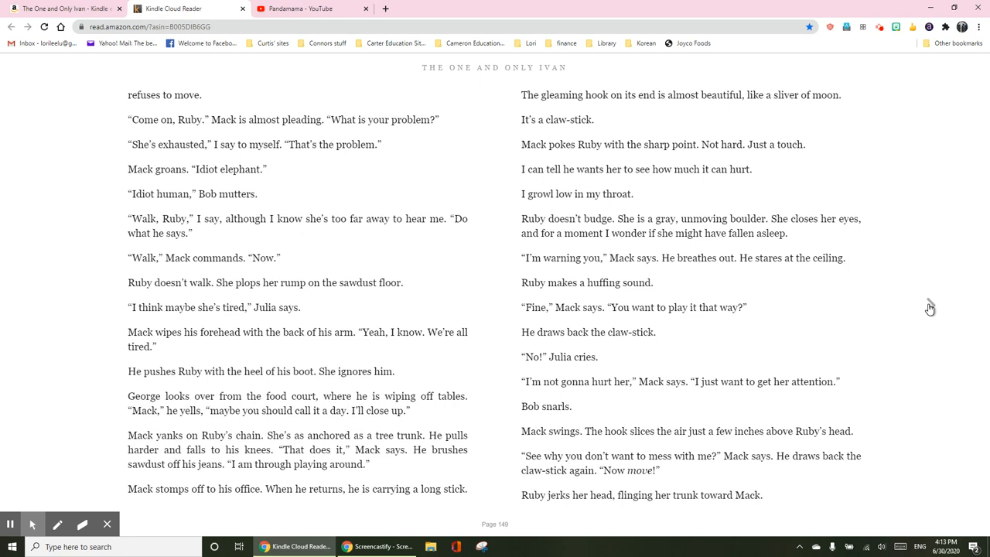
pyautogui.press('Right')
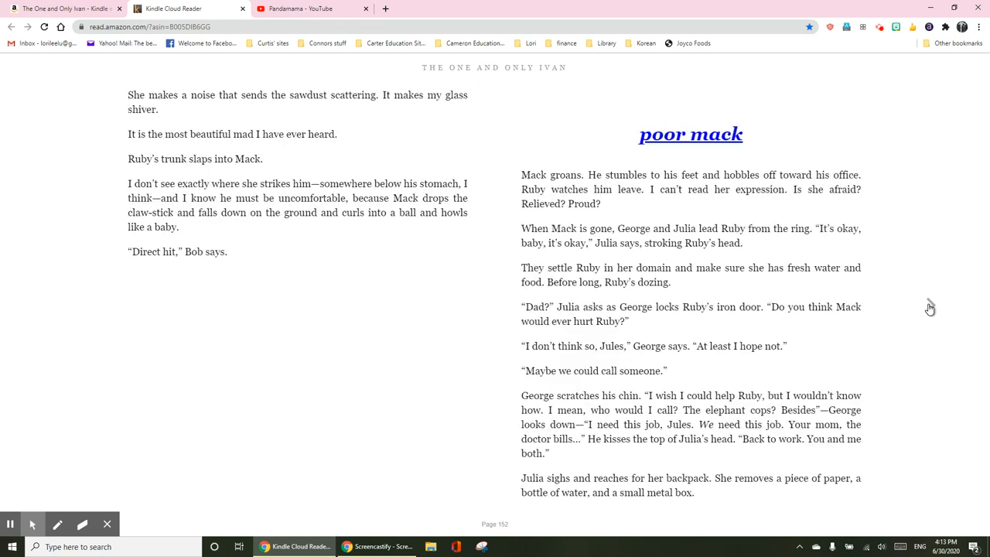